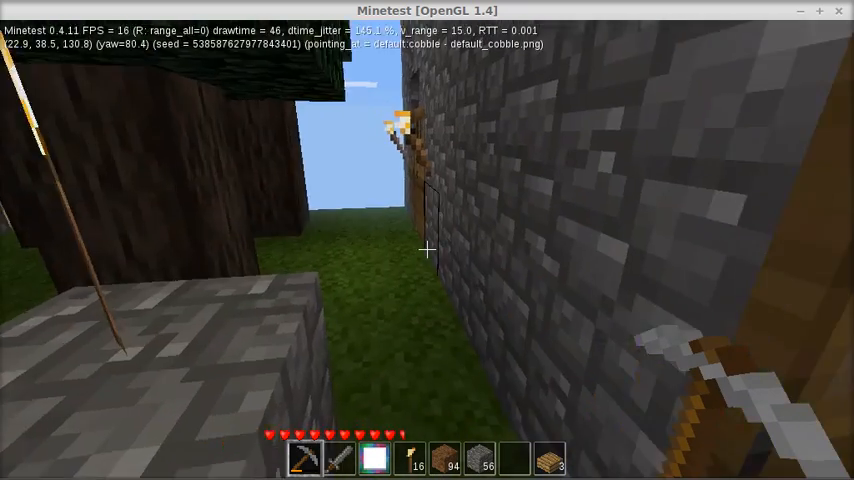
mouse_move(427, 250)
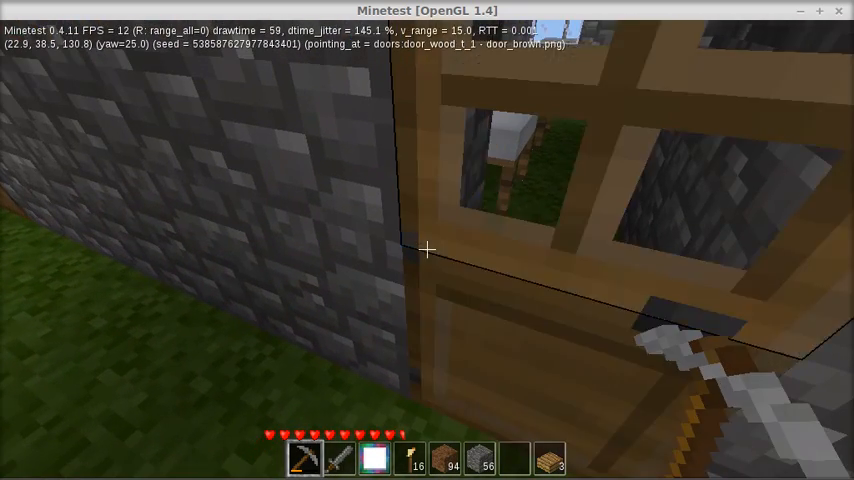
mouse_move(427, 250)
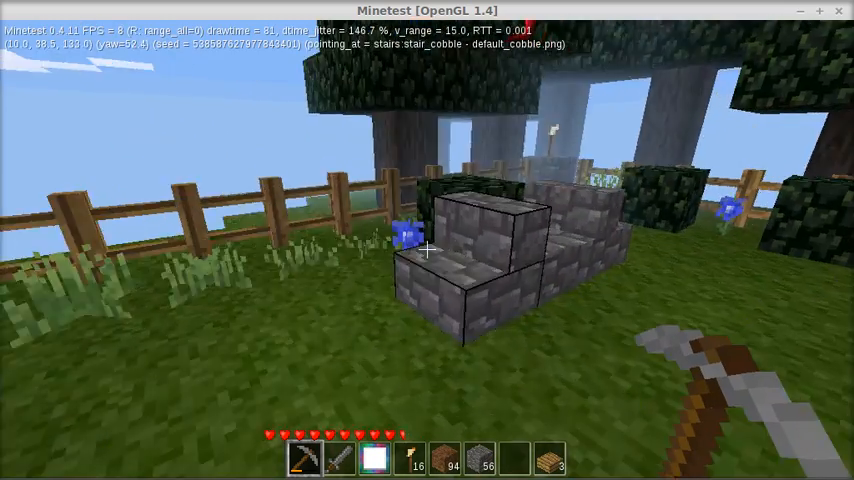
mouse_move(427, 250)
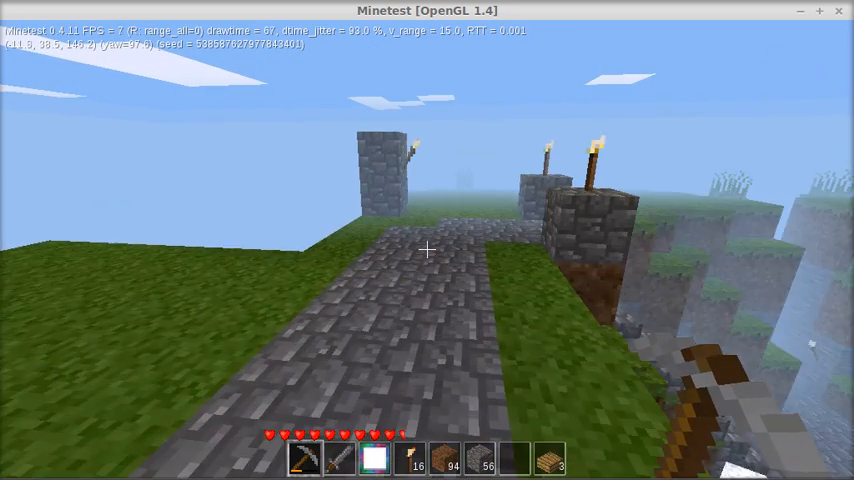
mouse_move(427, 250)
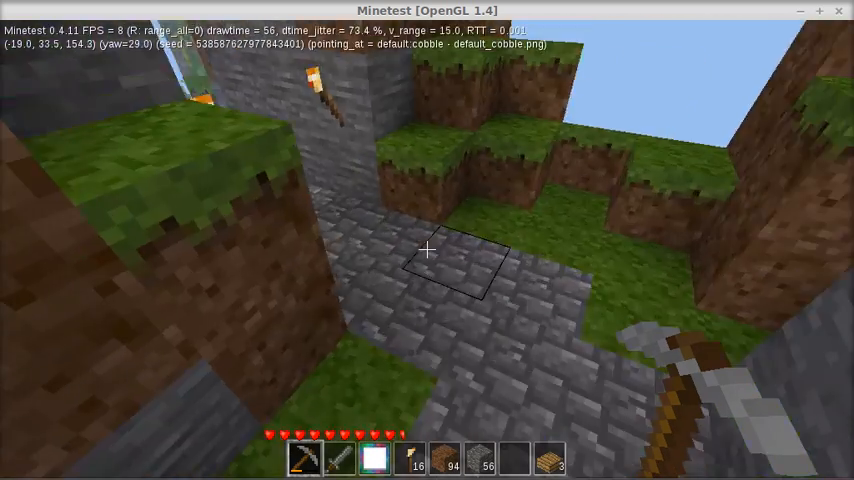
mouse_move(427, 250)
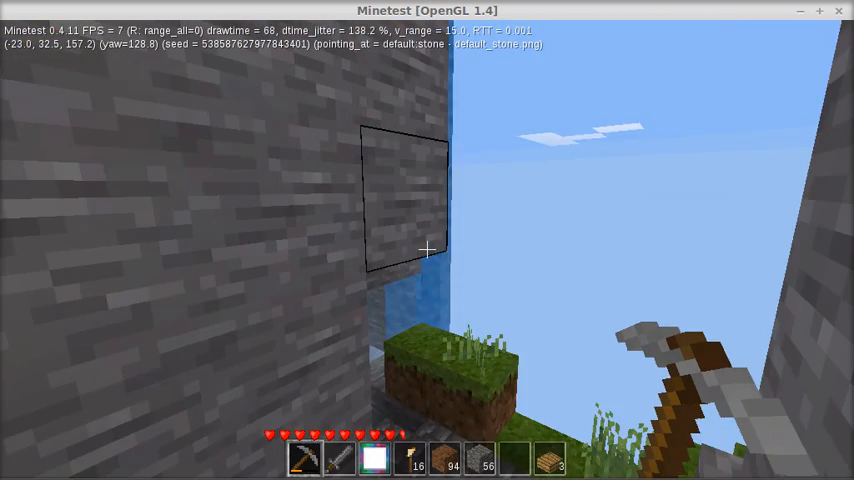
mouse_move(425, 249)
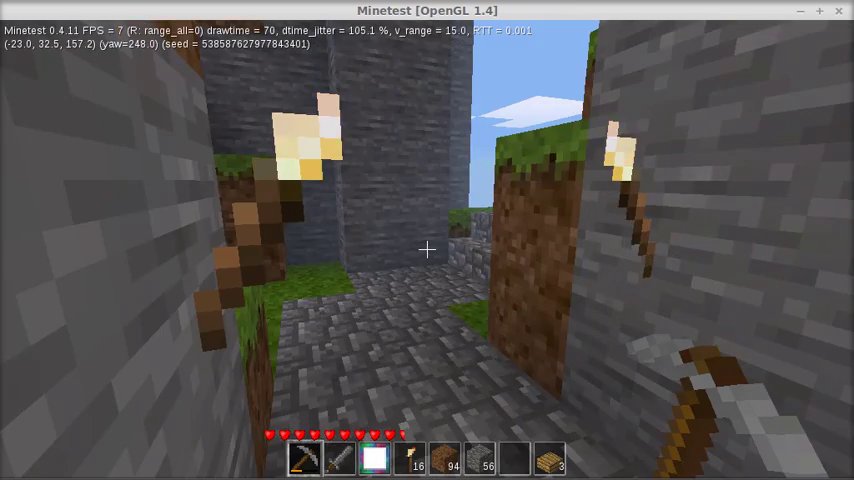
mouse_move(427, 250)
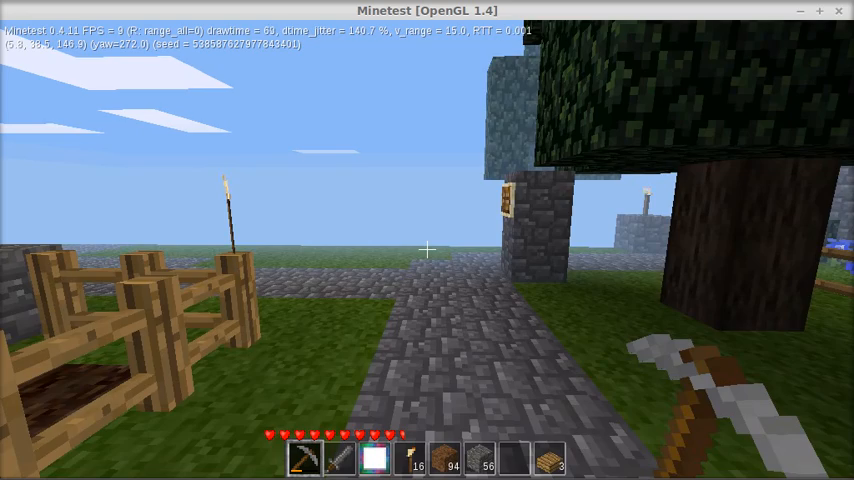
mouse_move(427, 240)
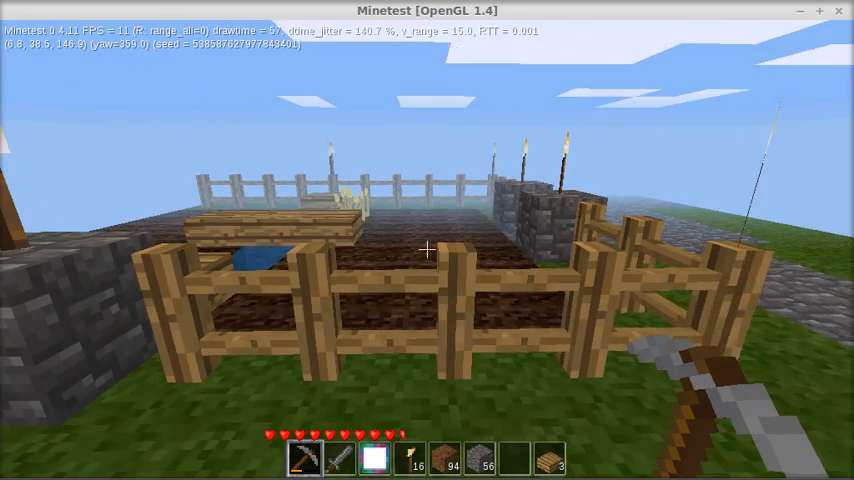
mouse_move(427, 250)
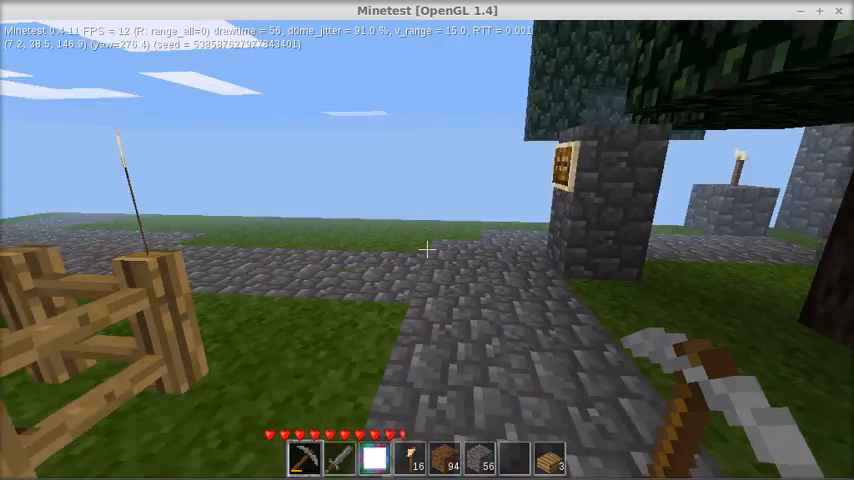
mouse_move(427, 250)
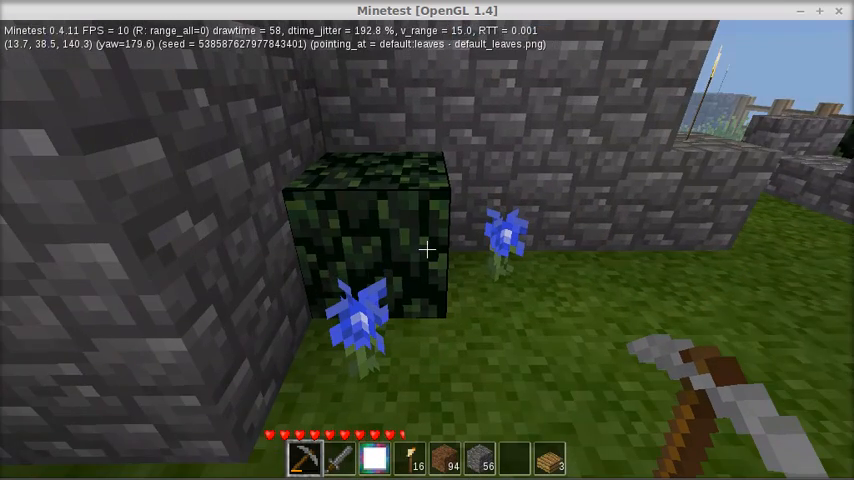
mouse_move(427, 249)
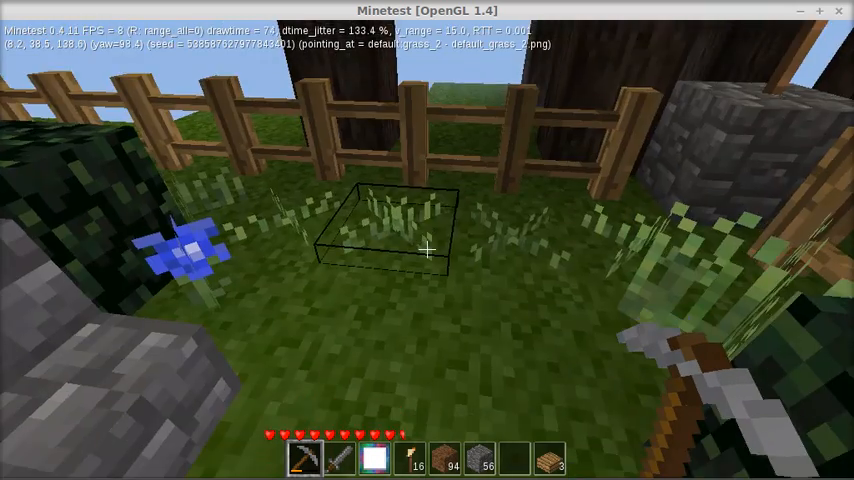
mouse_move(427, 250)
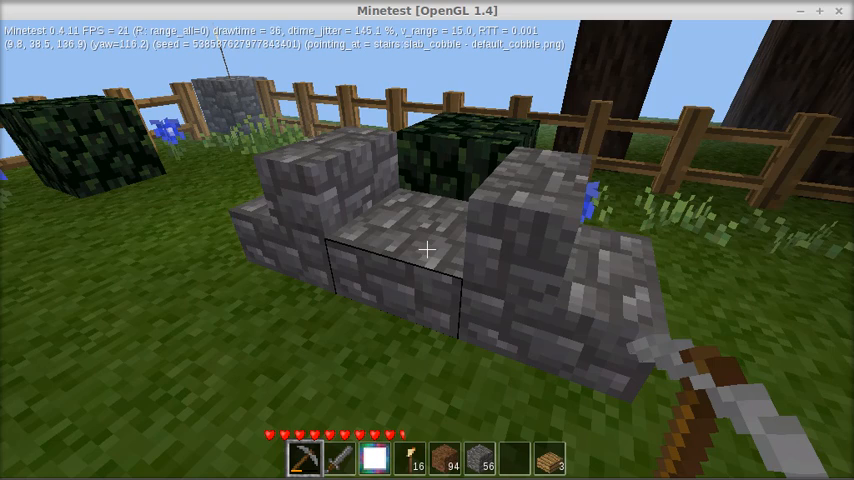
mouse_move(427, 250)
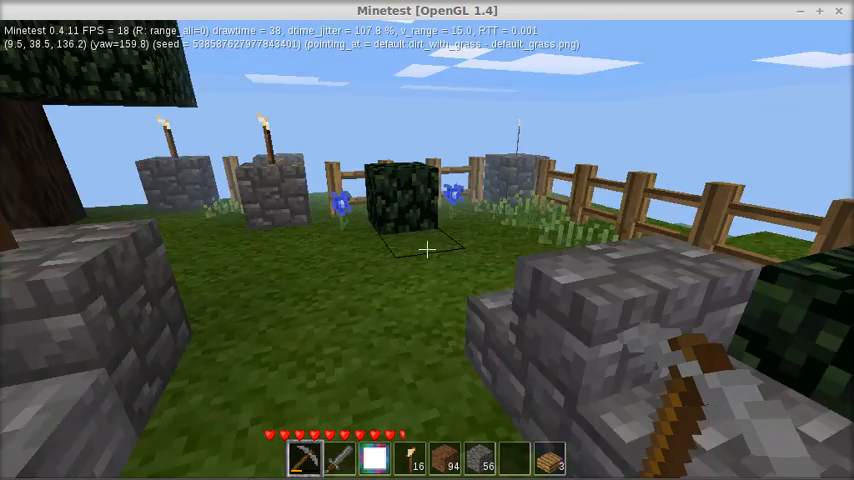
mouse_move(427, 250)
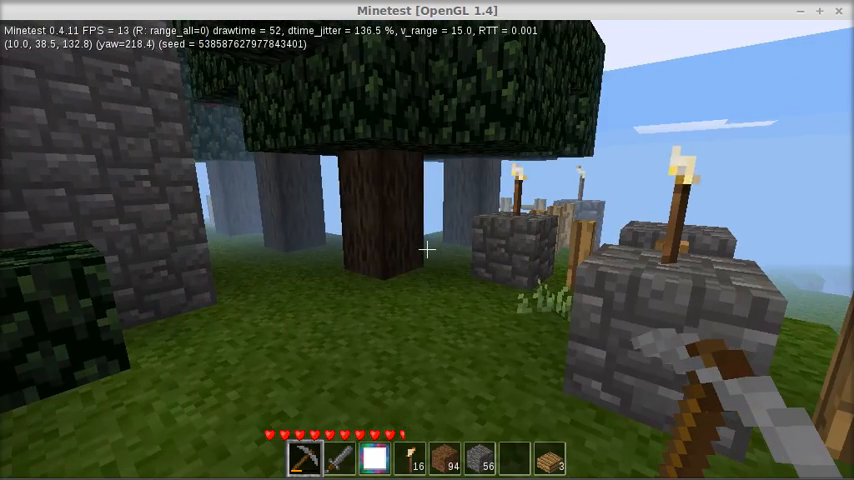
mouse_move(427, 240)
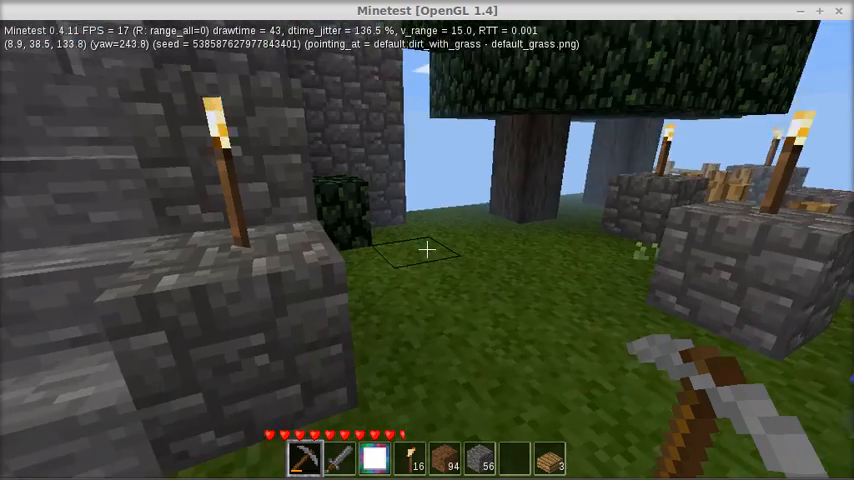
mouse_move(427, 250)
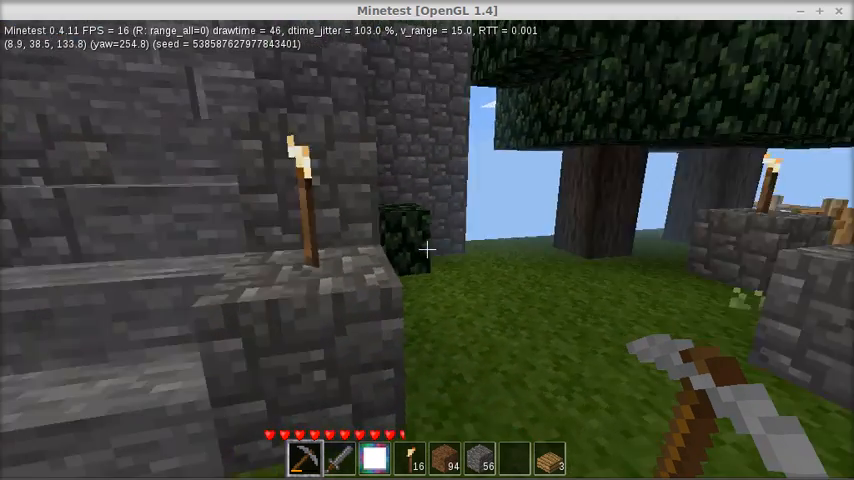
mouse_move(427, 249)
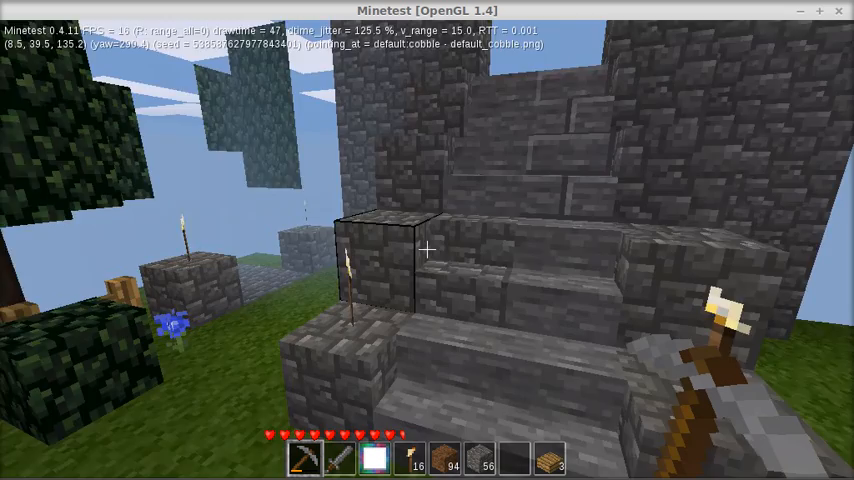
mouse_move(427, 240)
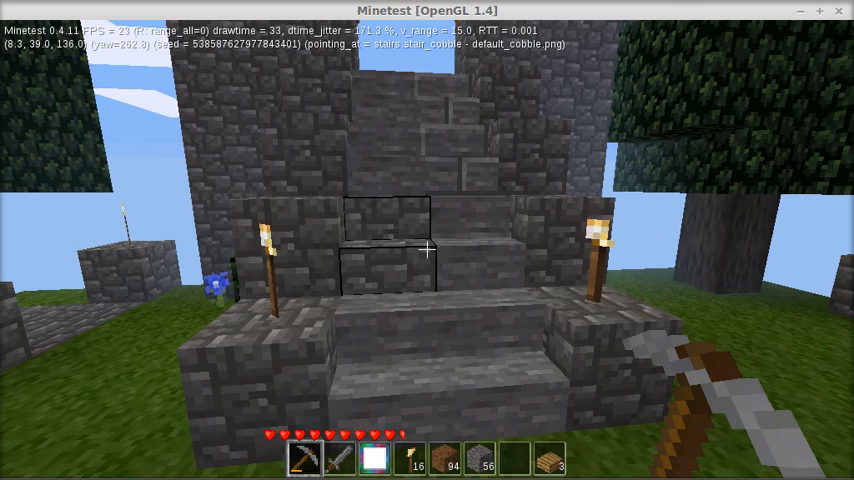
mouse_move(427, 240)
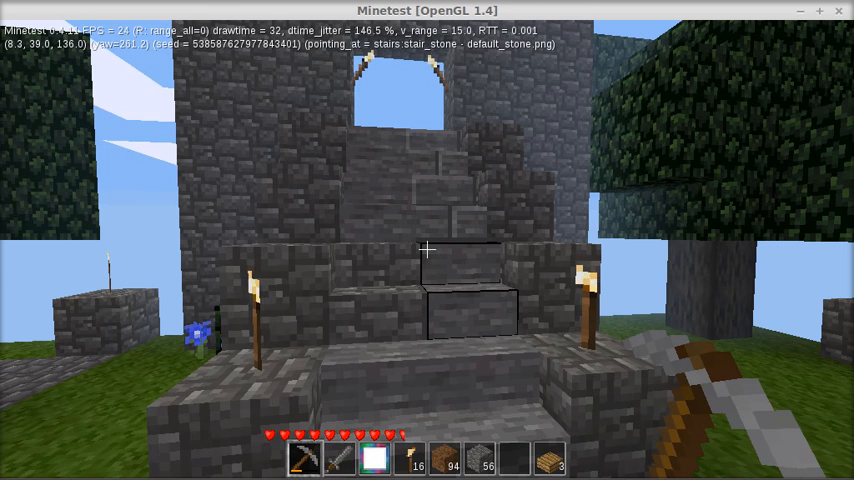
mouse_move(427, 249)
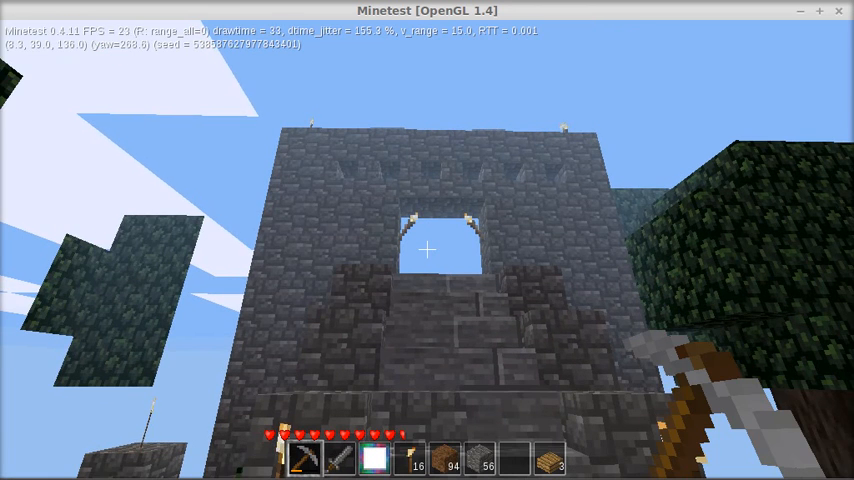
mouse_move(427, 250)
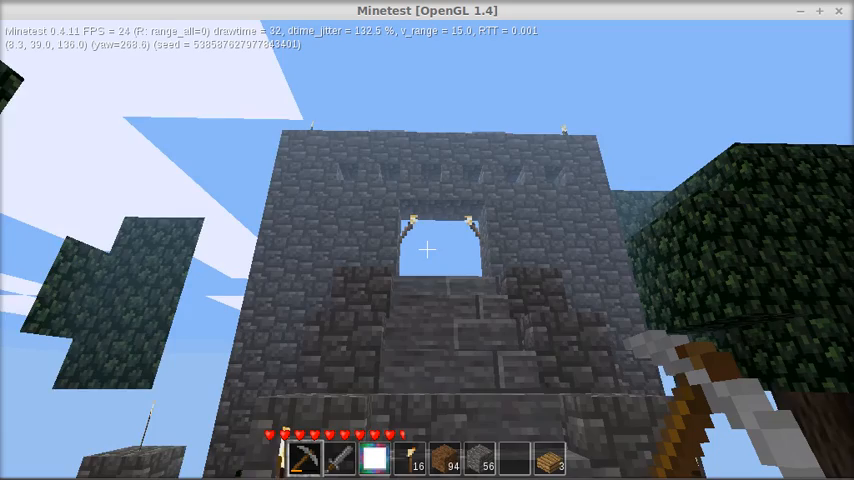
mouse_move(427, 250)
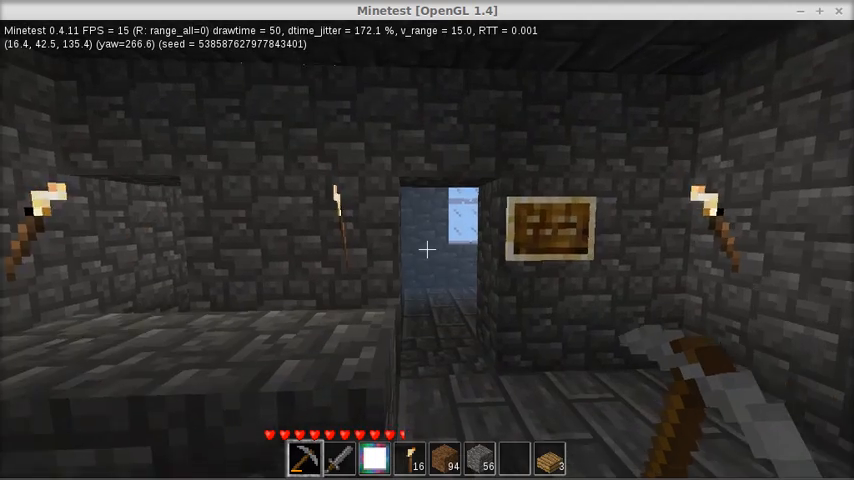
mouse_move(427, 250)
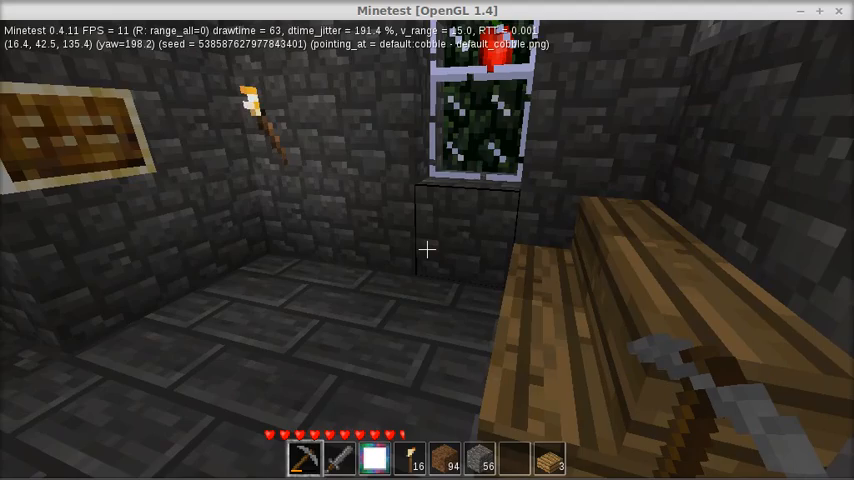
mouse_move(427, 250)
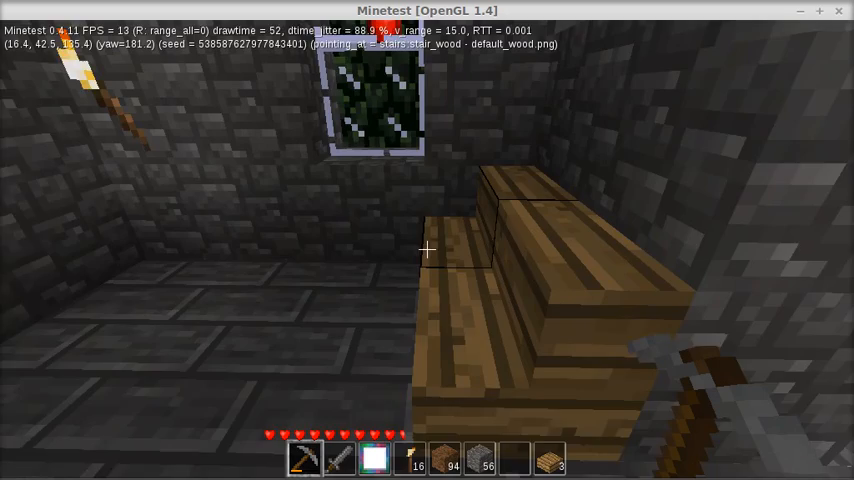
mouse_move(427, 250)
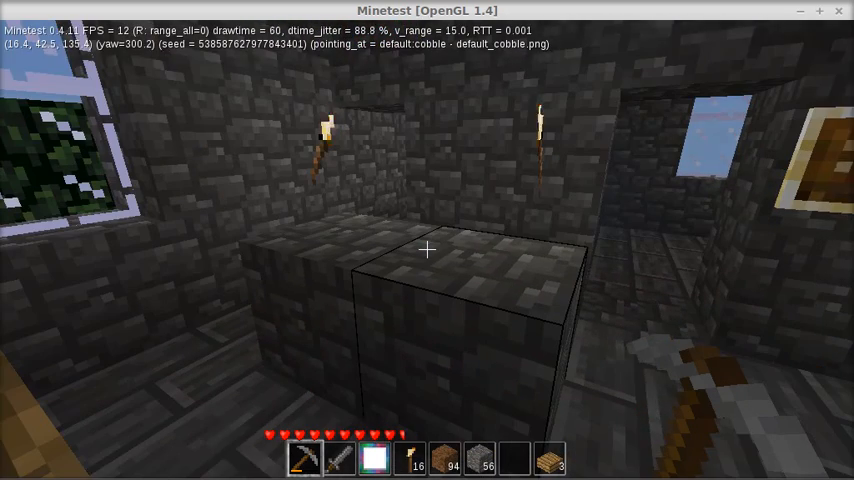
mouse_move(427, 248)
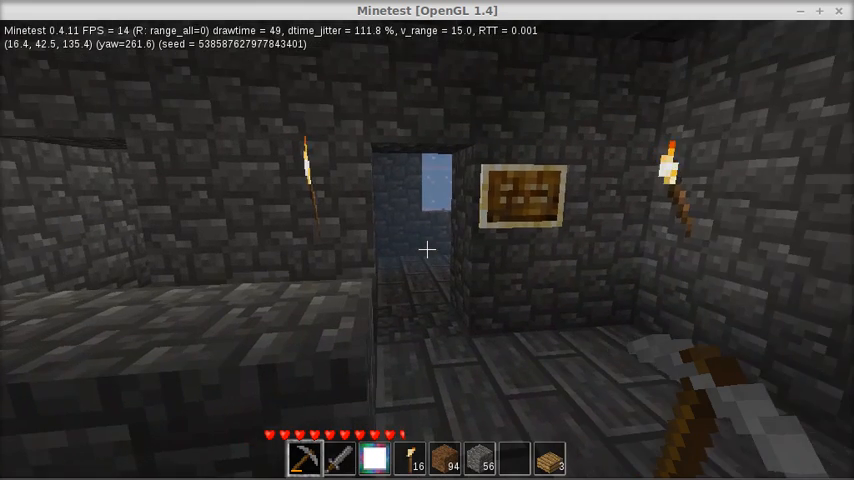
mouse_move(427, 250)
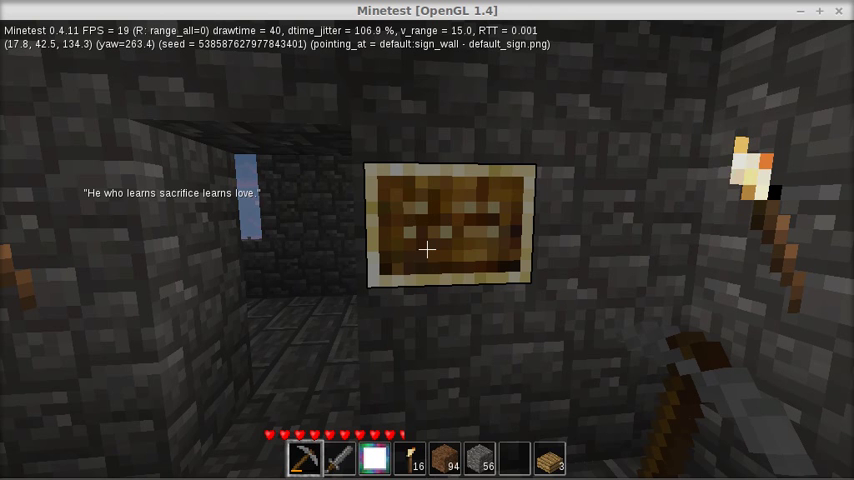
mouse_move(427, 250)
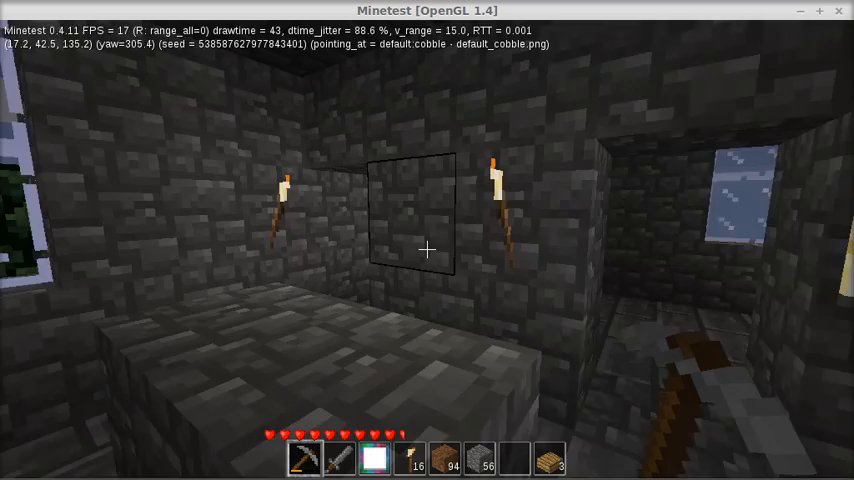
mouse_move(427, 250)
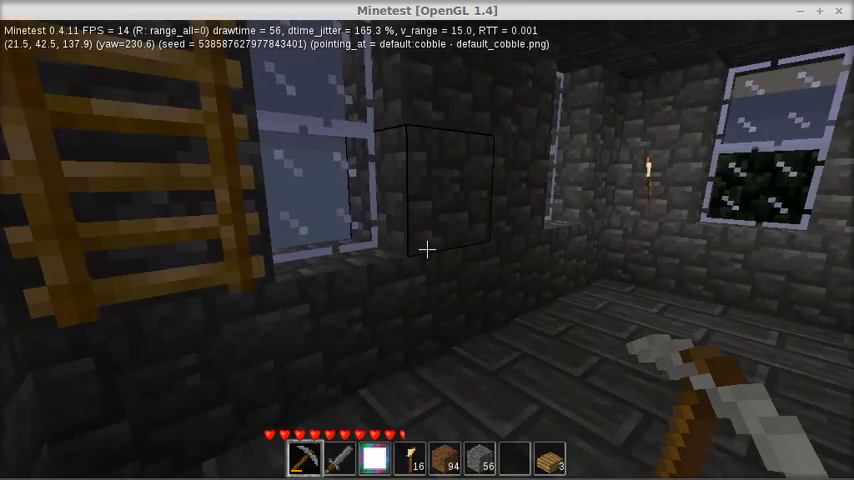
mouse_move(427, 250)
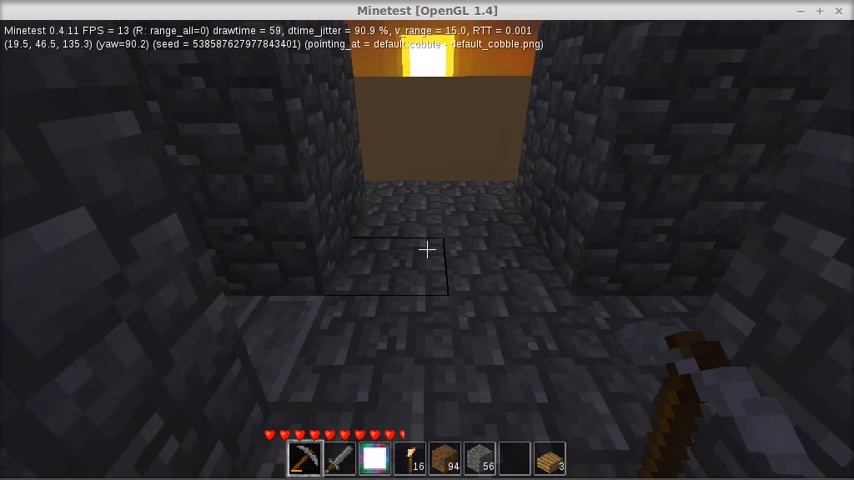
mouse_move(427, 250)
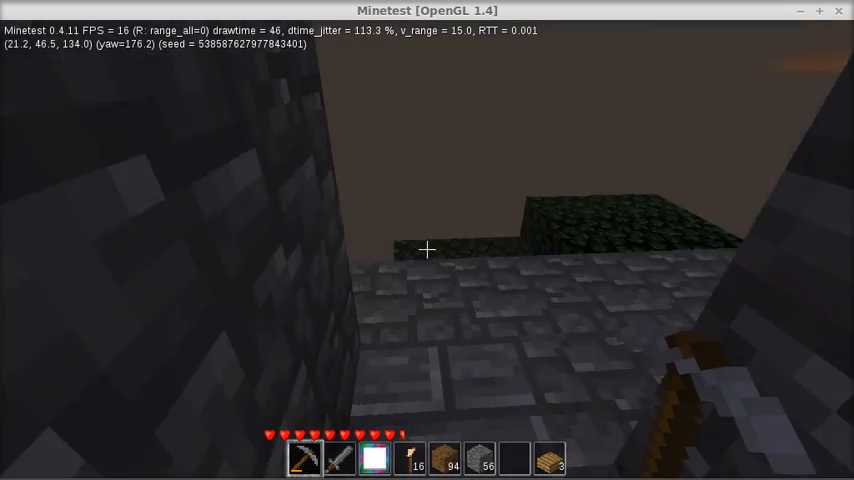
mouse_move(427, 249)
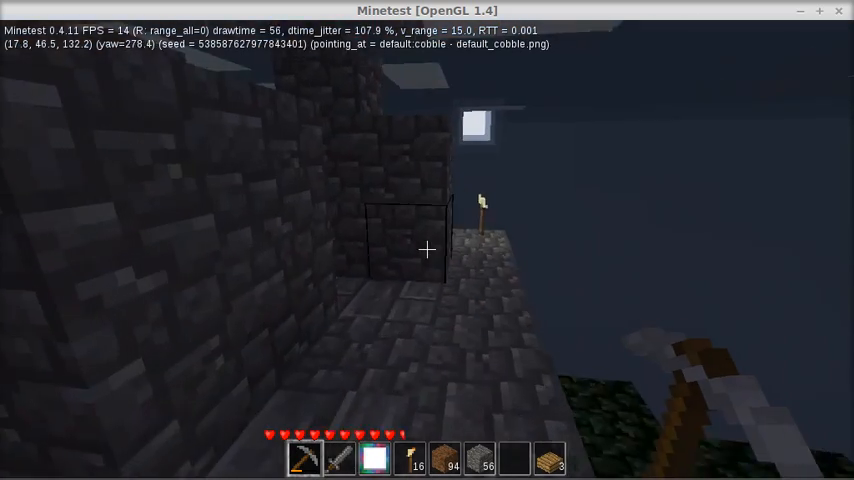
mouse_move(427, 250)
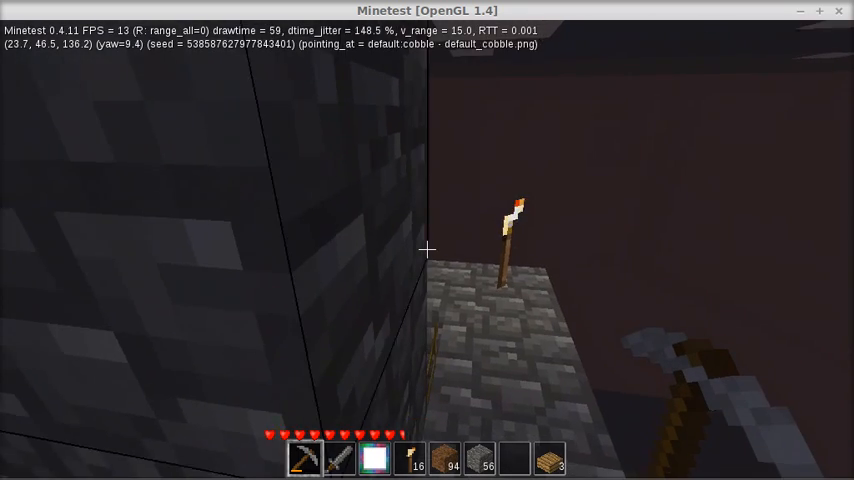
mouse_move(427, 250)
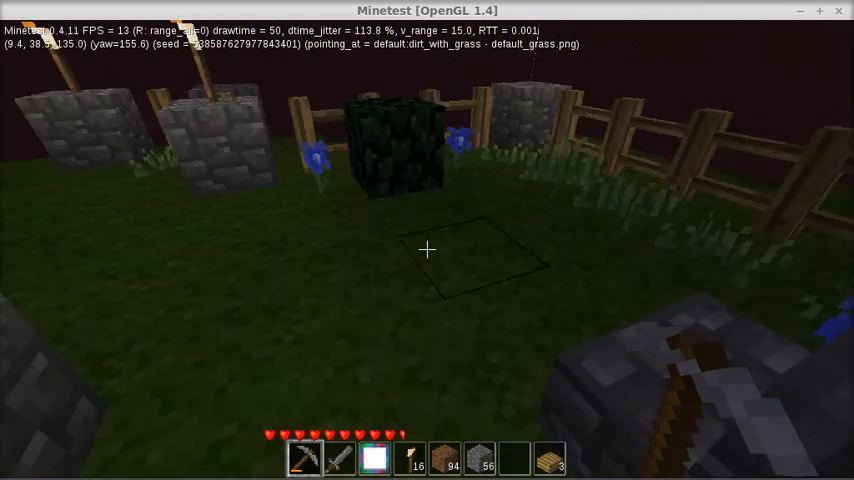
mouse_move(427, 250)
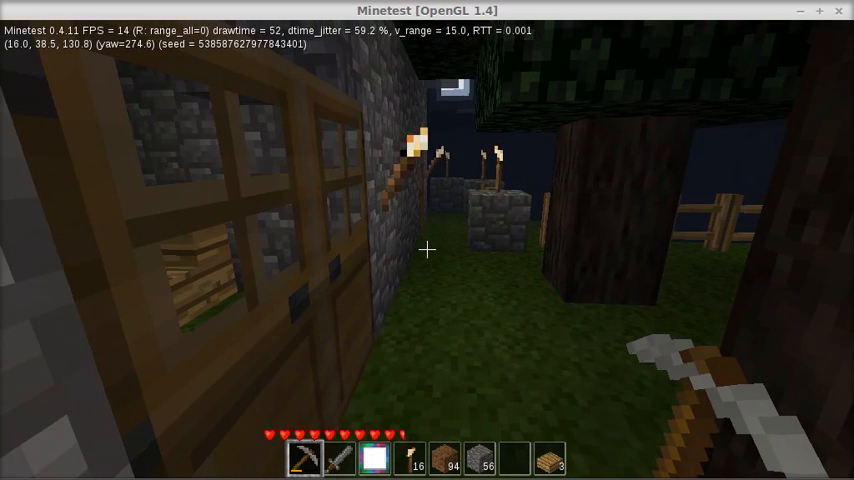
mouse_move(427, 249)
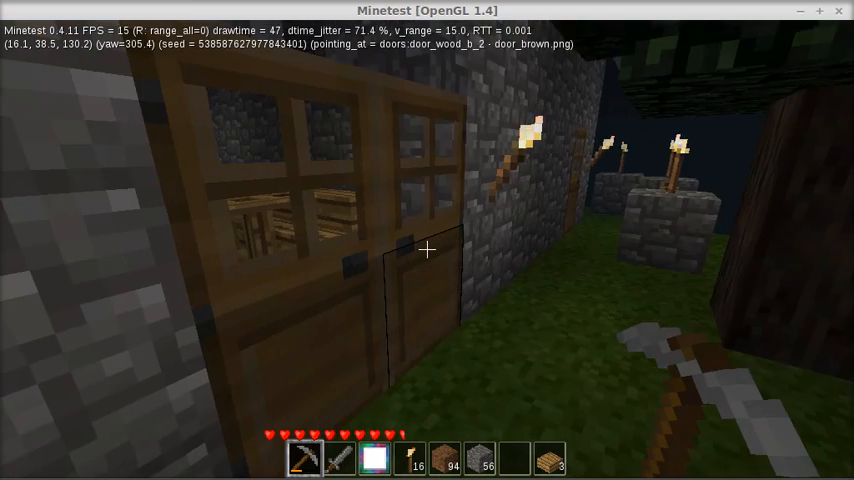
mouse_move(427, 250)
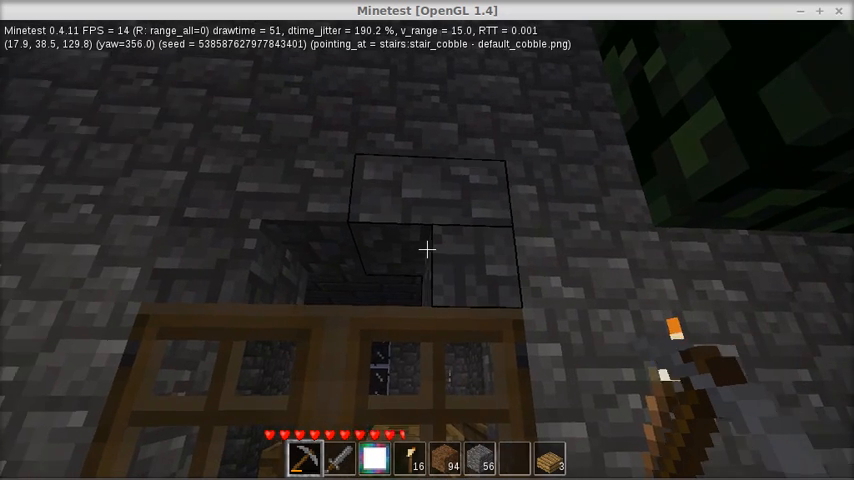
mouse_move(427, 250)
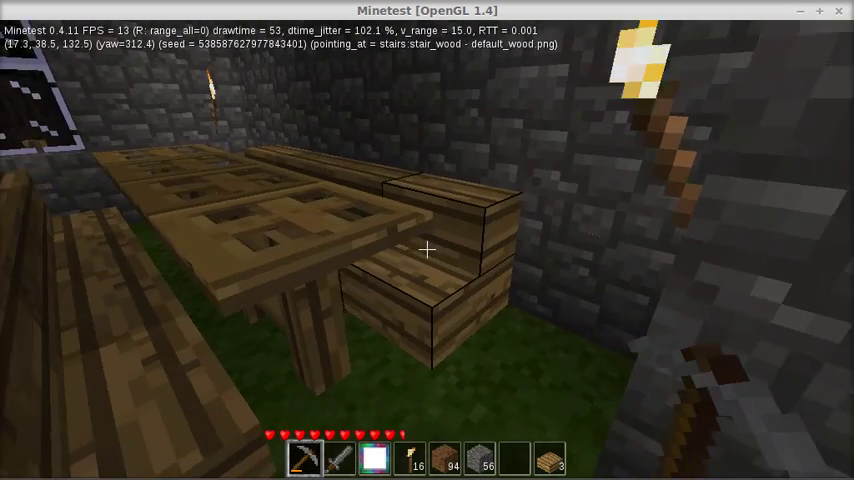
mouse_move(427, 250)
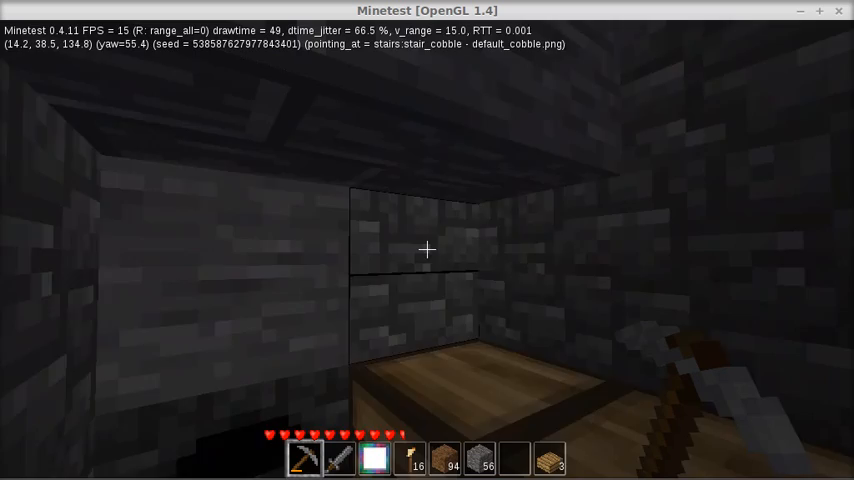
mouse_move(427, 250)
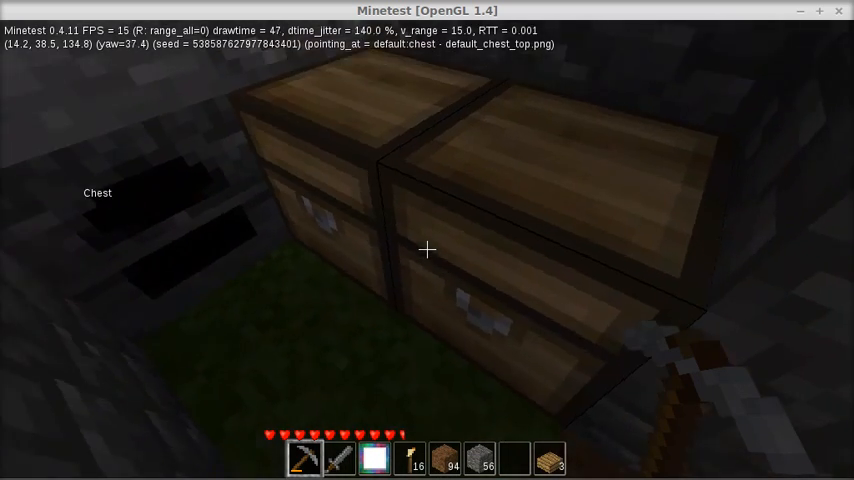
mouse_move(427, 250)
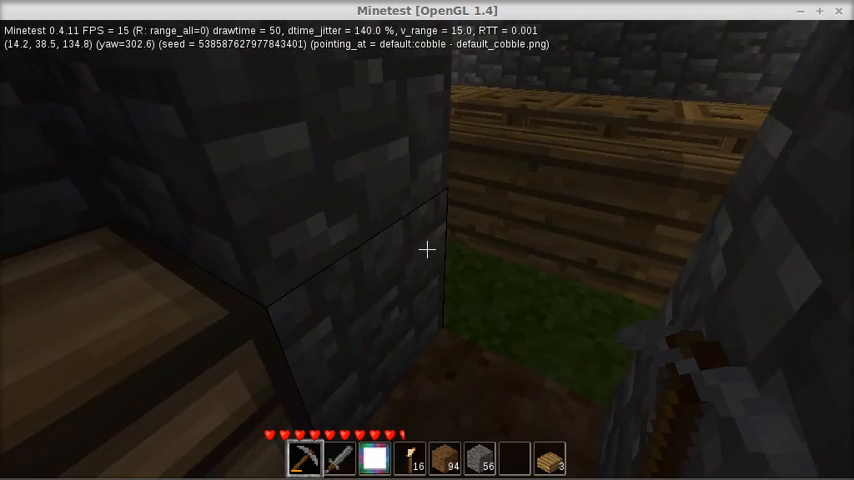
mouse_move(427, 250)
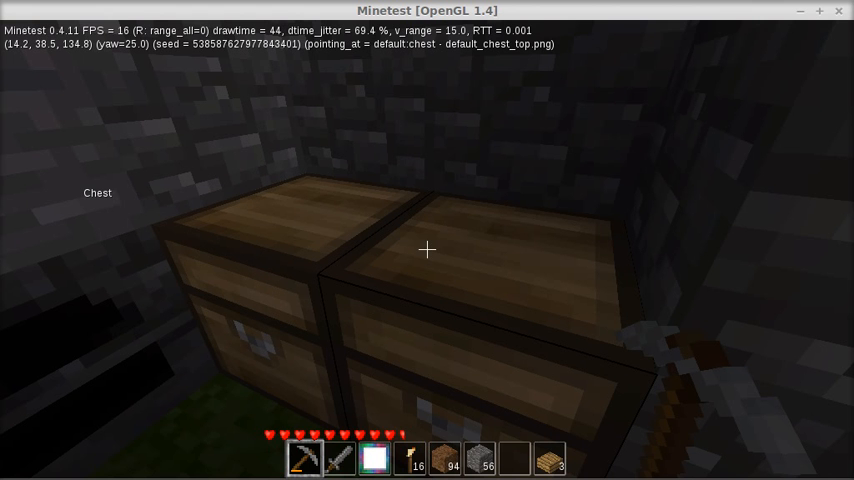
mouse_move(427, 250)
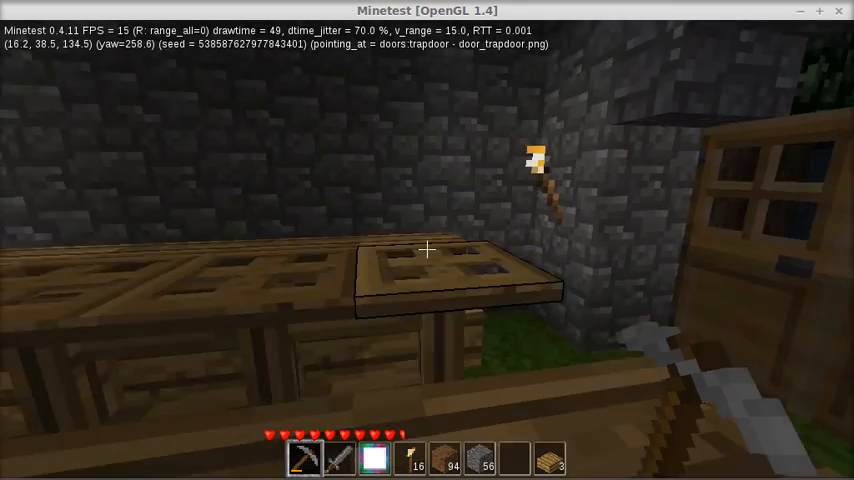
mouse_move(427, 250)
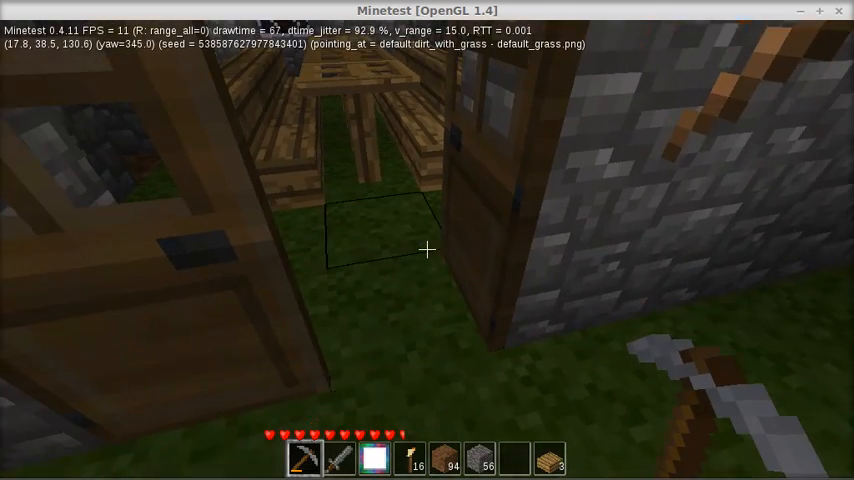
mouse_move(427, 249)
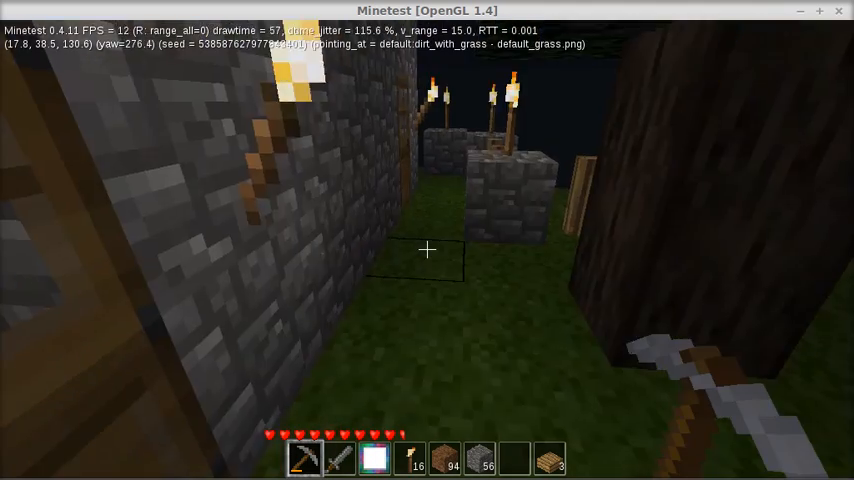
mouse_move(427, 250)
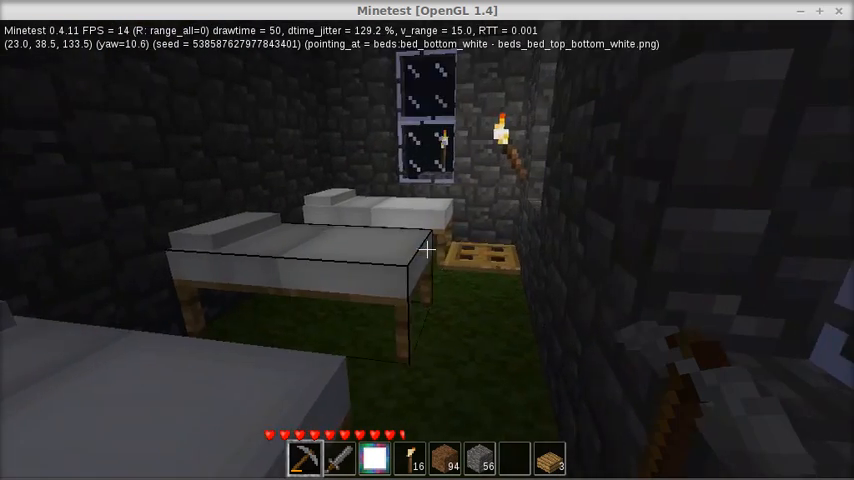
mouse_move(427, 249)
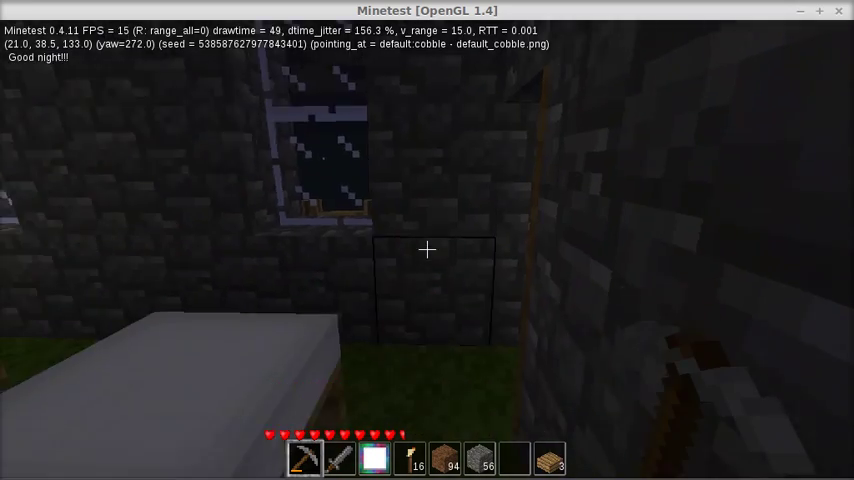
mouse_move(427, 250)
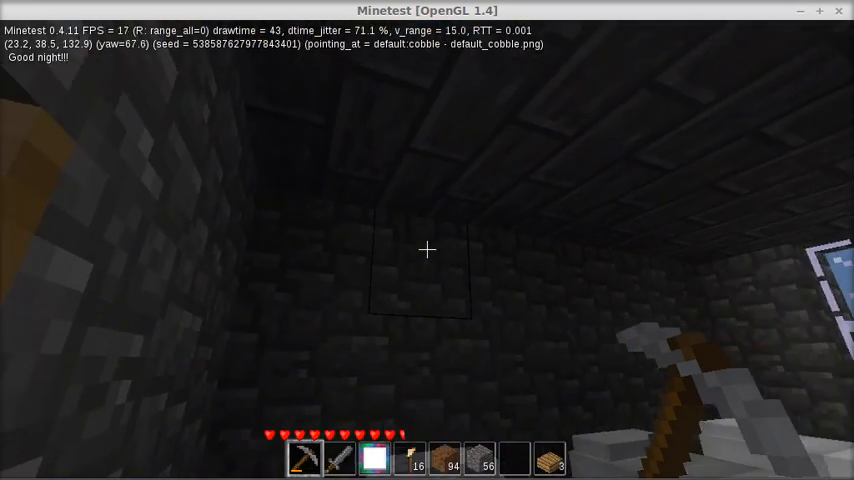
mouse_move(427, 250)
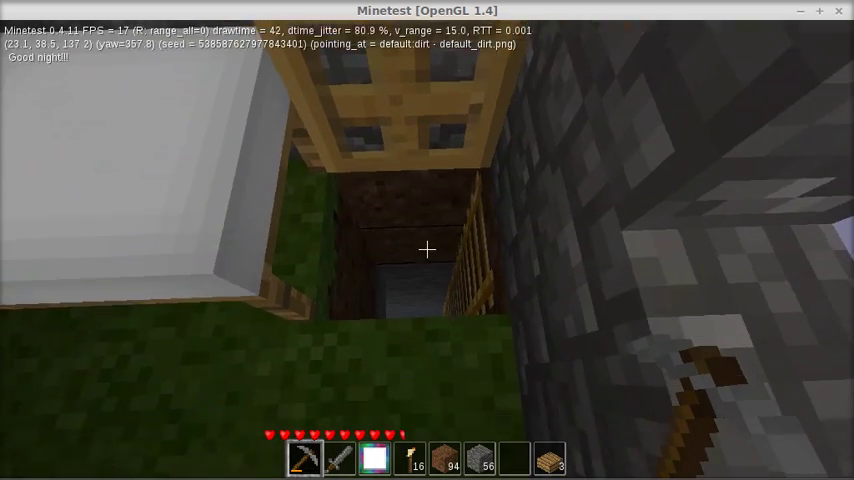
mouse_move(427, 249)
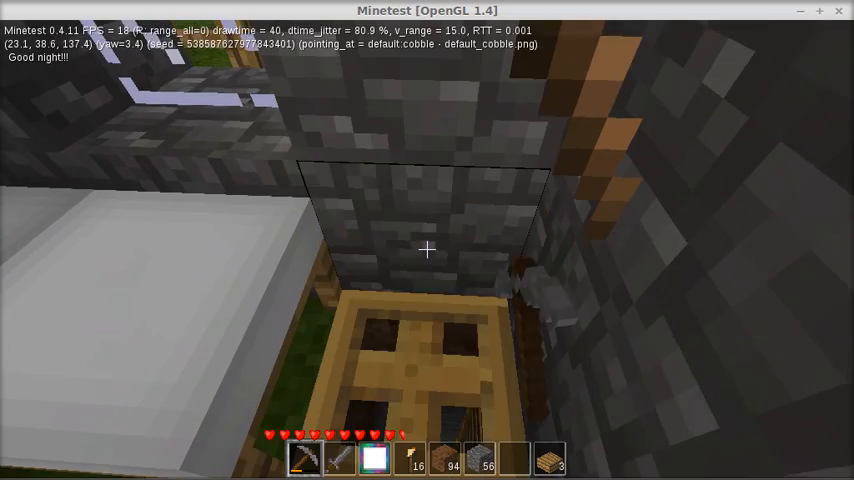
mouse_move(427, 249)
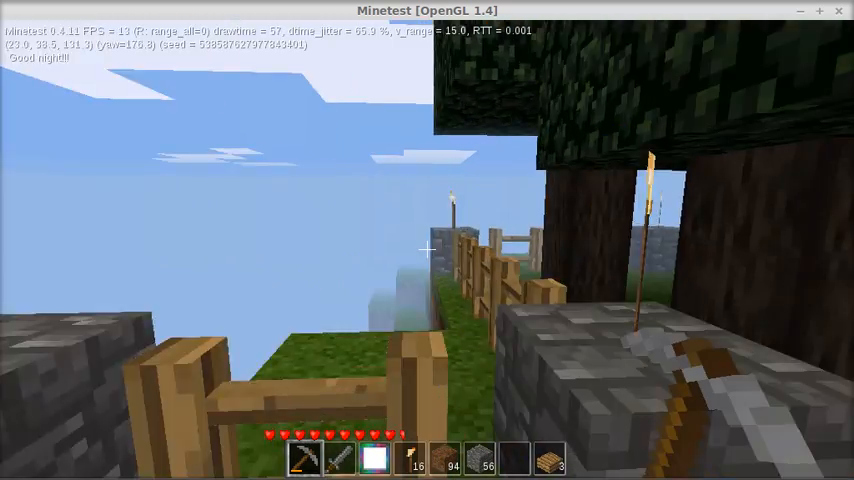
mouse_move(427, 249)
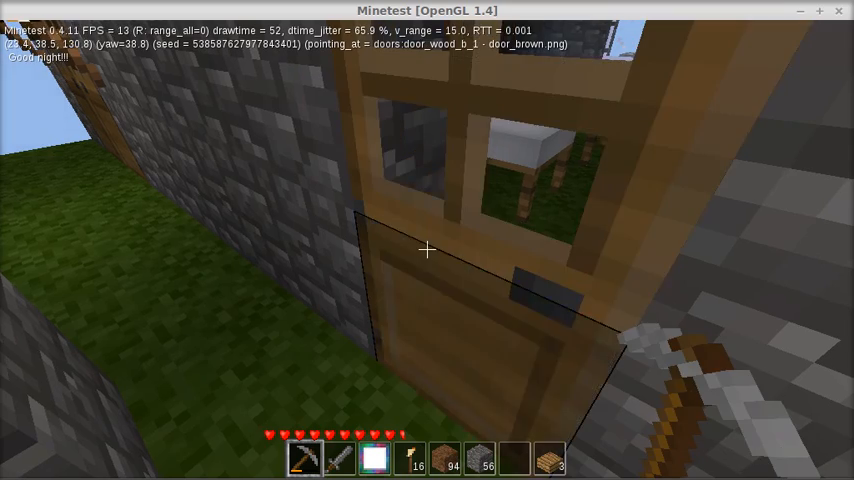
mouse_move(427, 250)
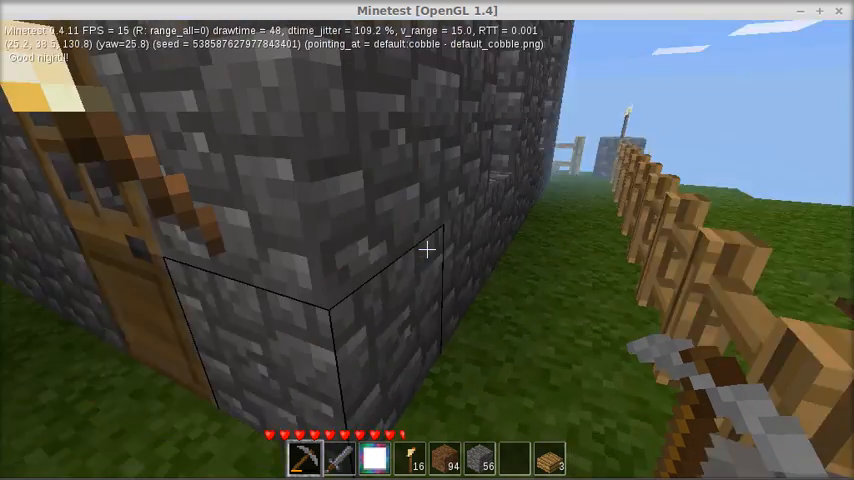
mouse_move(427, 250)
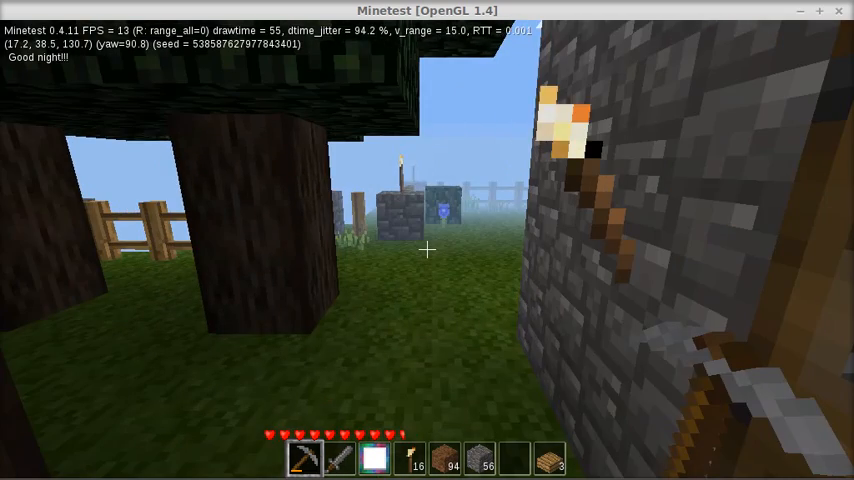
mouse_move(427, 249)
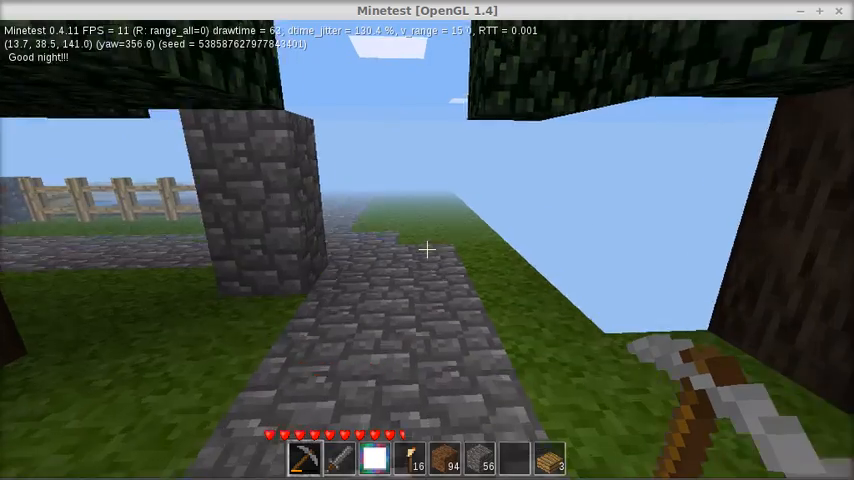
mouse_move(427, 250)
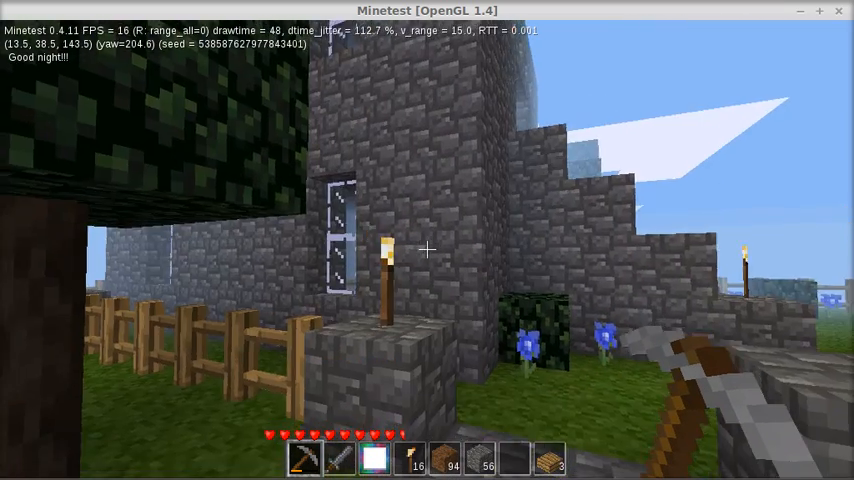
mouse_move(427, 250)
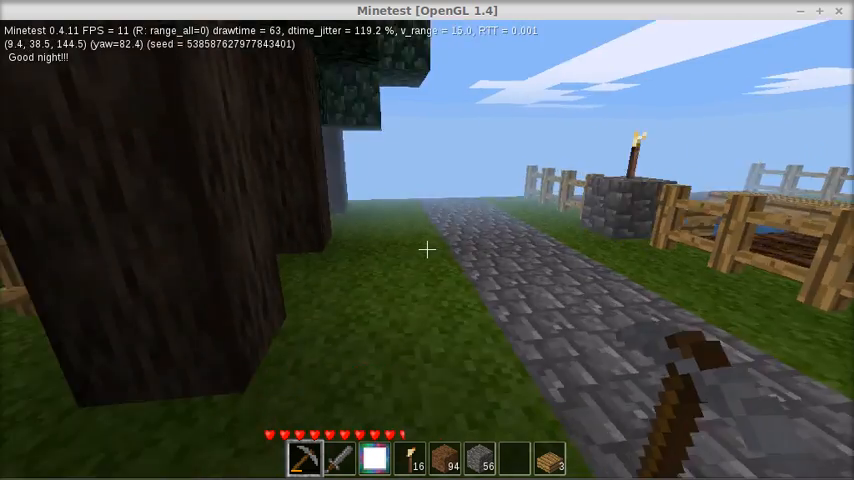
mouse_move(427, 250)
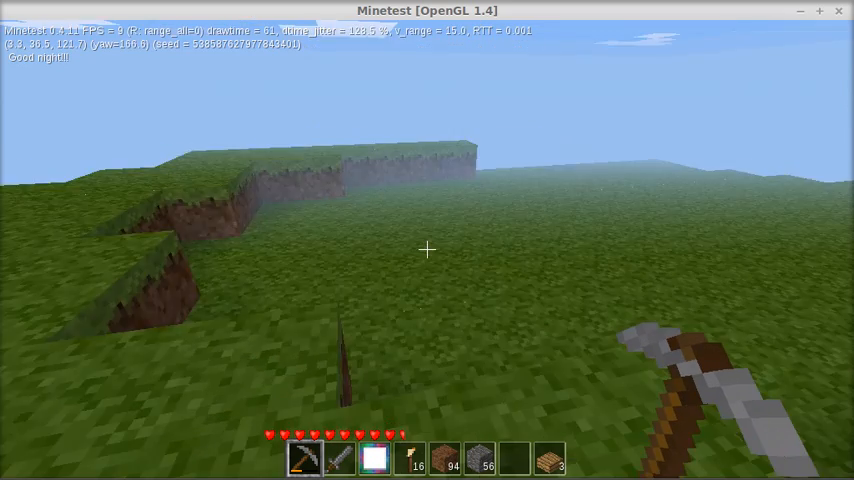
mouse_move(427, 250)
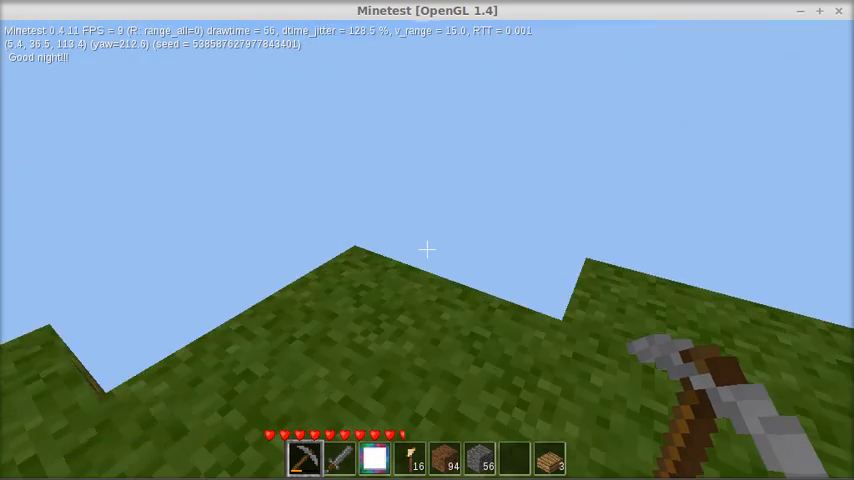
mouse_move(427, 250)
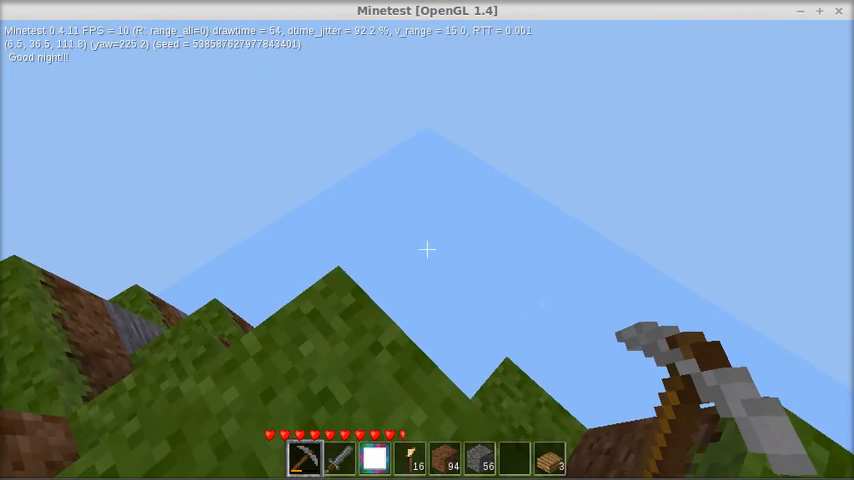
mouse_move(427, 250)
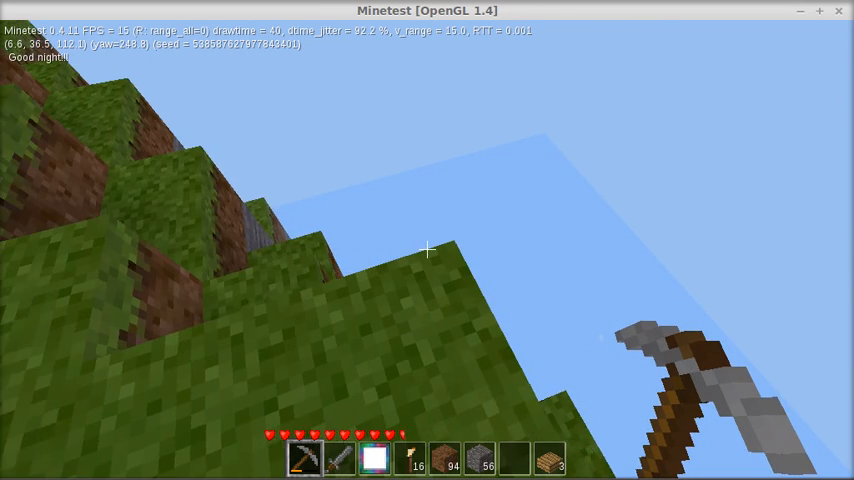
mouse_move(427, 249)
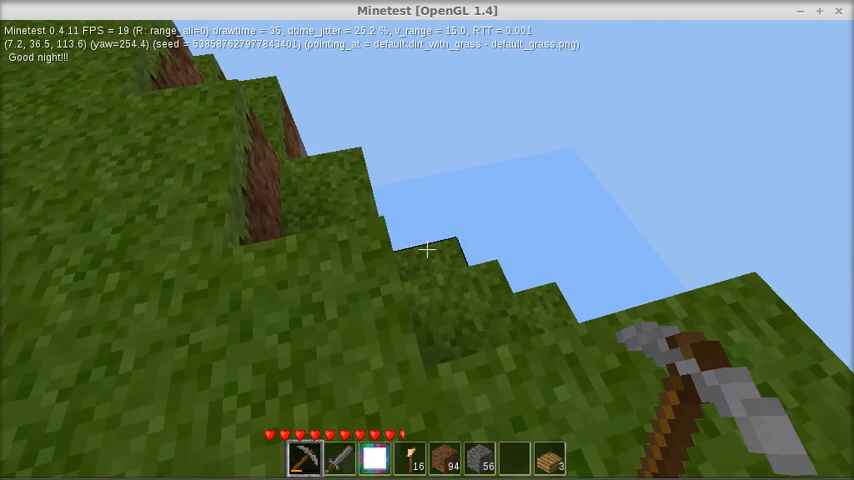
mouse_move(427, 250)
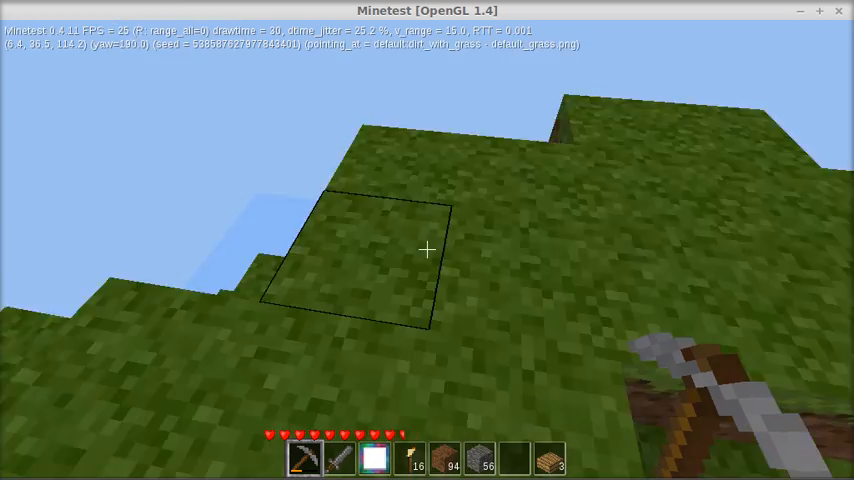
mouse_move(427, 249)
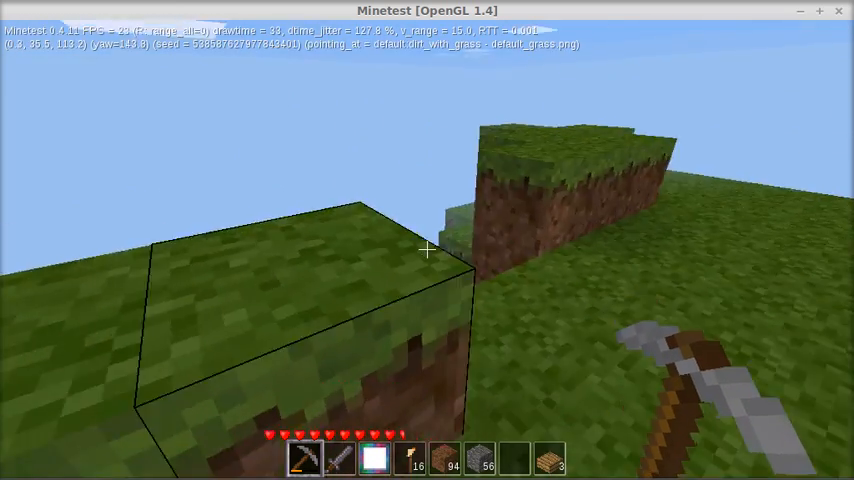
mouse_move(427, 249)
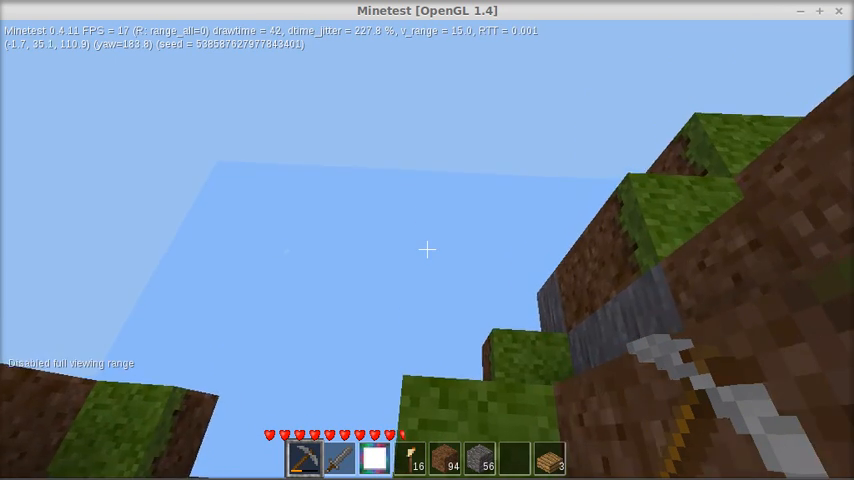
mouse_move(427, 250)
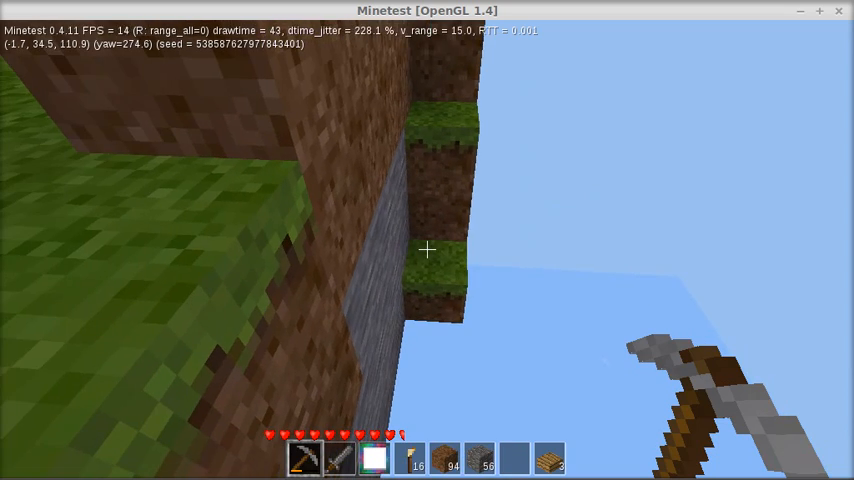
mouse_move(427, 250)
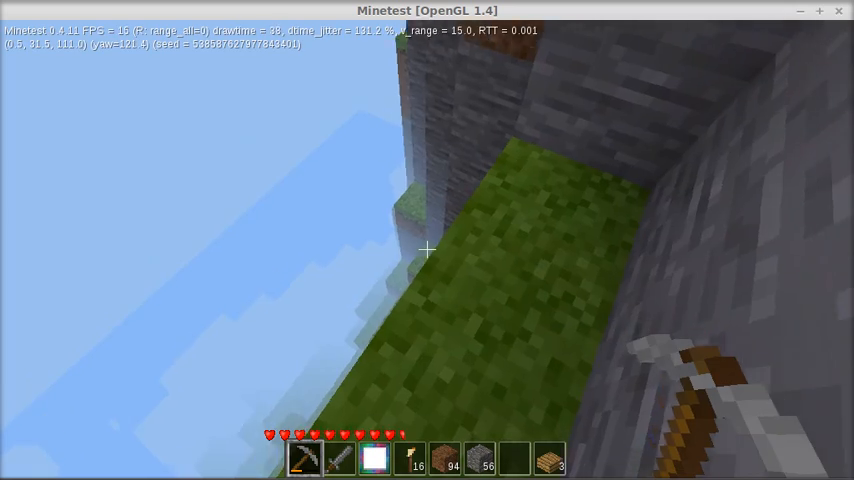
mouse_move(427, 250)
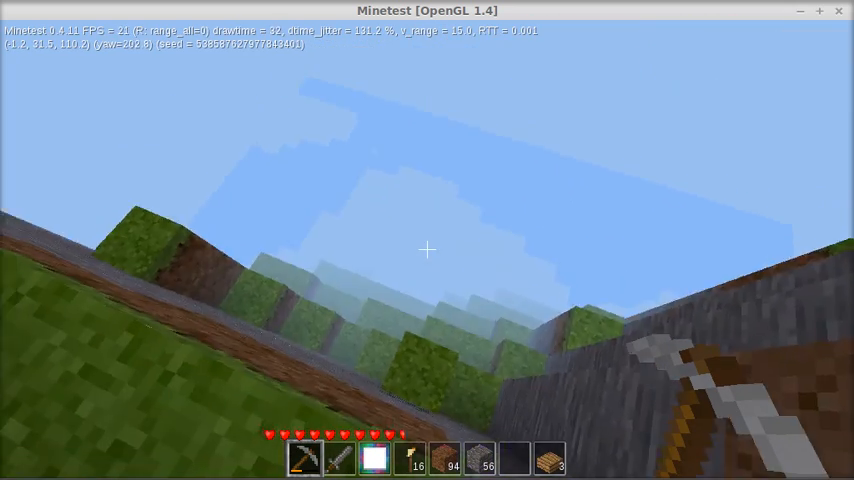
mouse_move(427, 250)
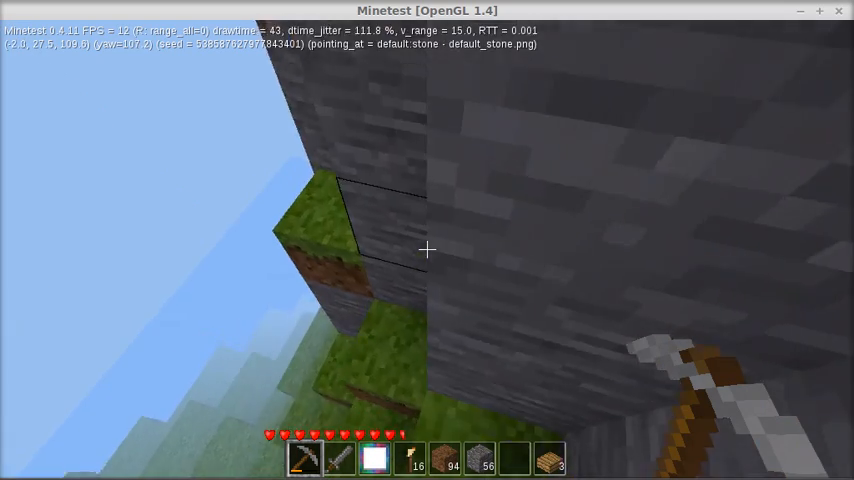
mouse_move(427, 250)
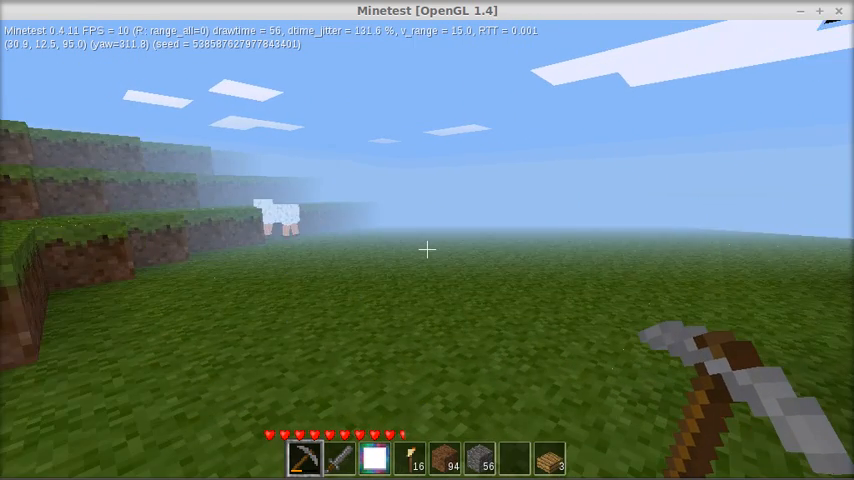
mouse_move(427, 250)
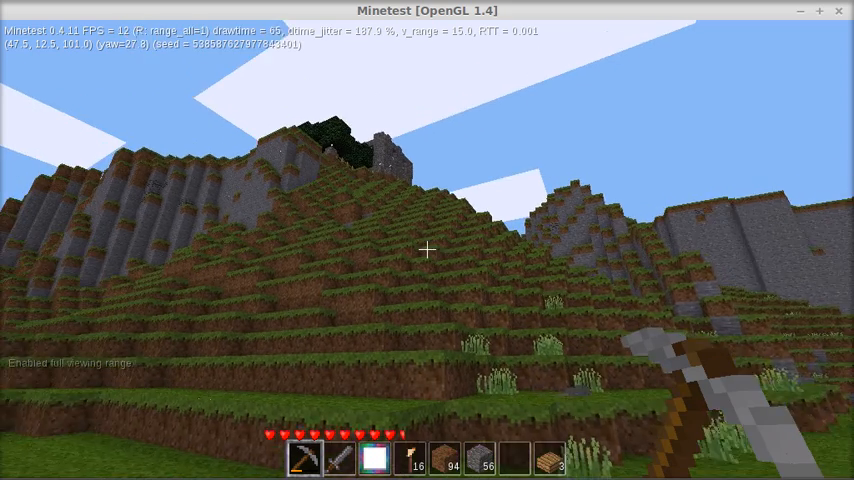
mouse_move(427, 250)
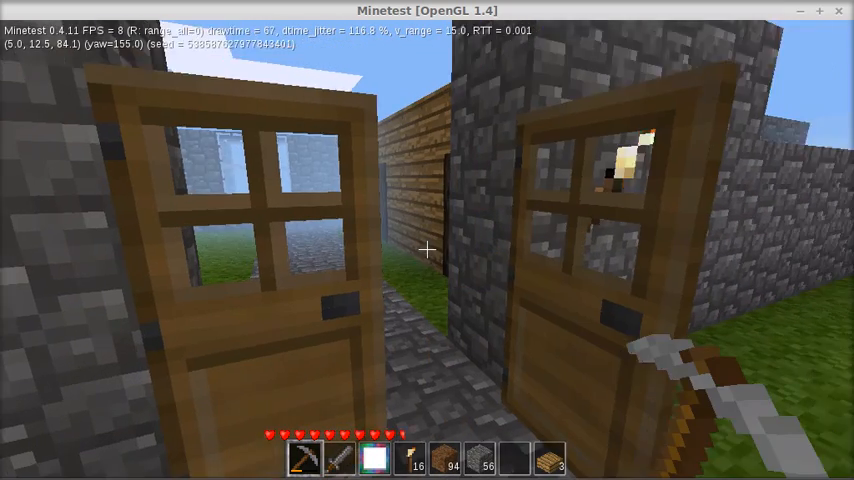
mouse_move(427, 249)
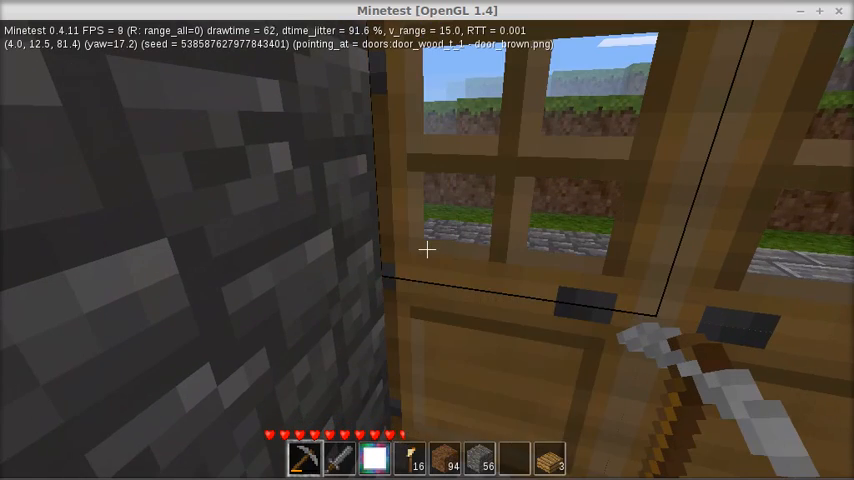
mouse_move(427, 250)
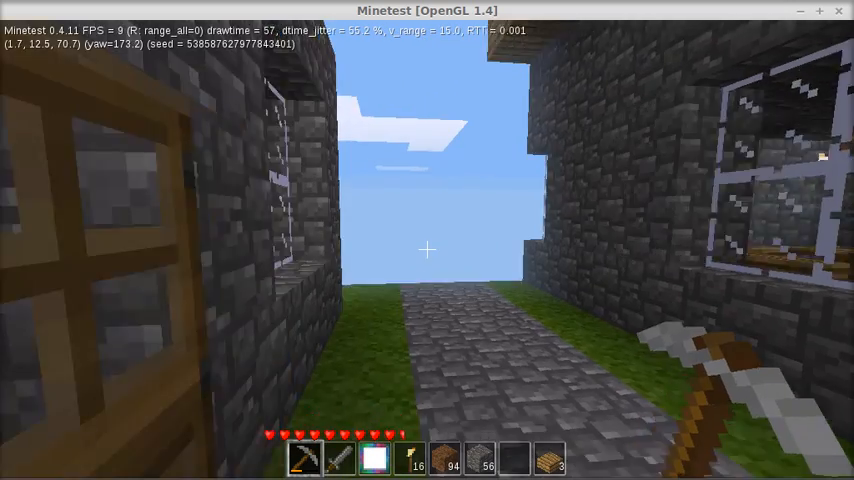
mouse_move(427, 250)
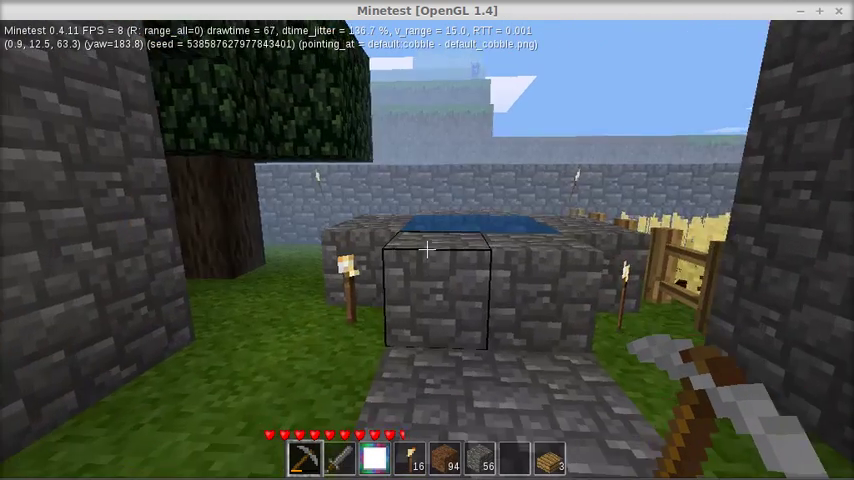
mouse_move(427, 240)
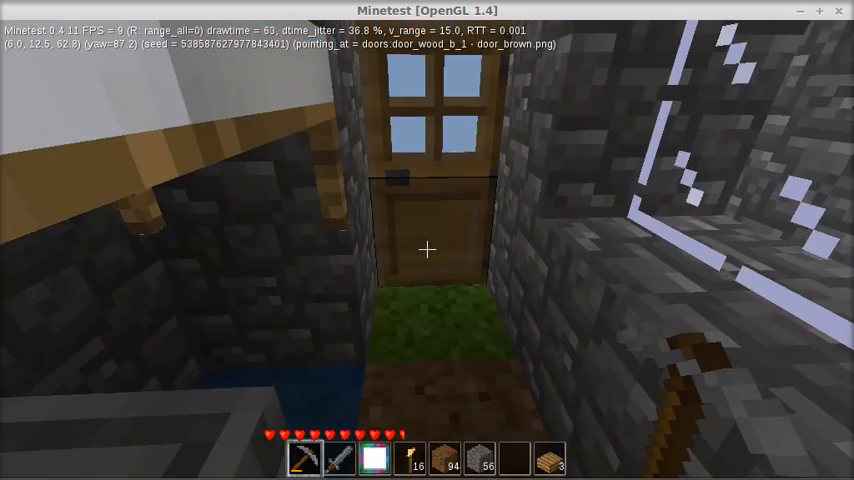
mouse_move(427, 240)
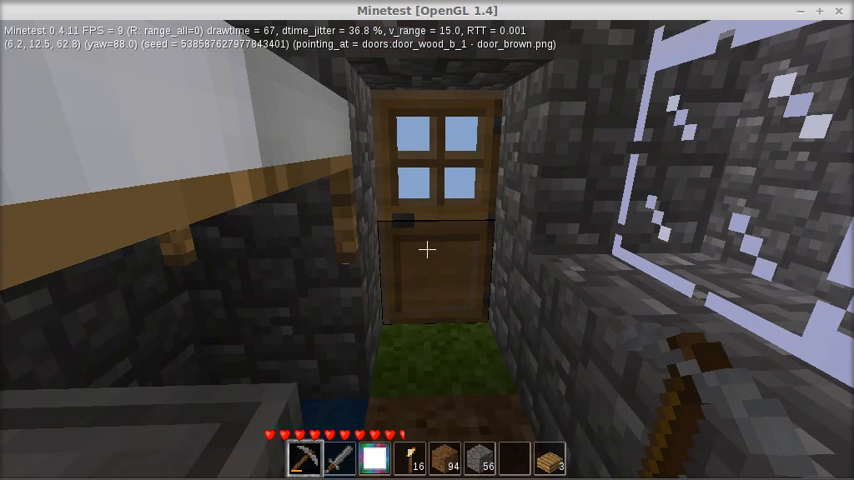